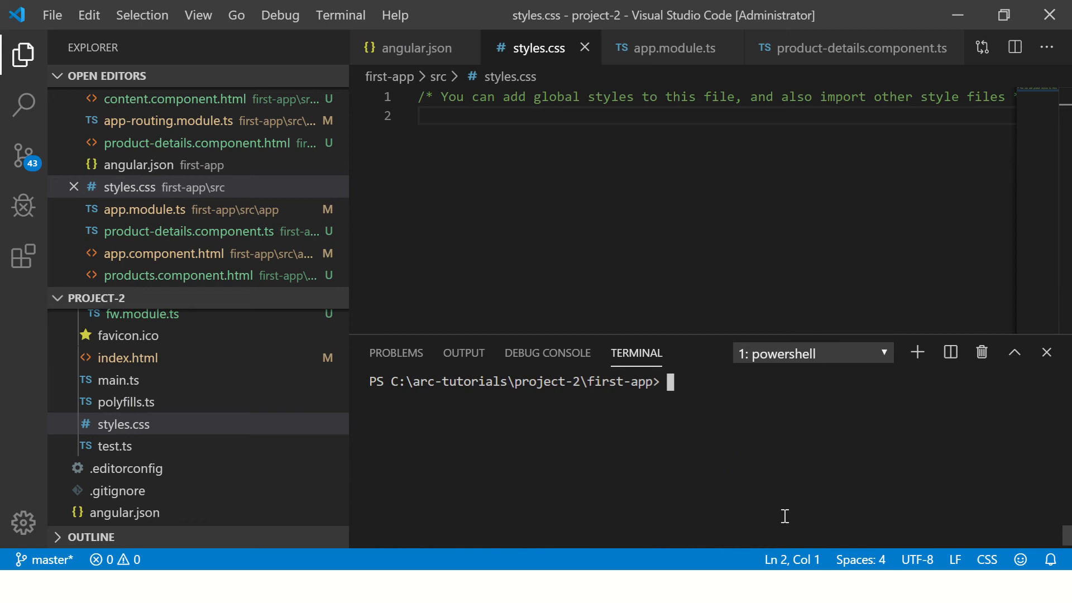
mouse_move(346, 334)
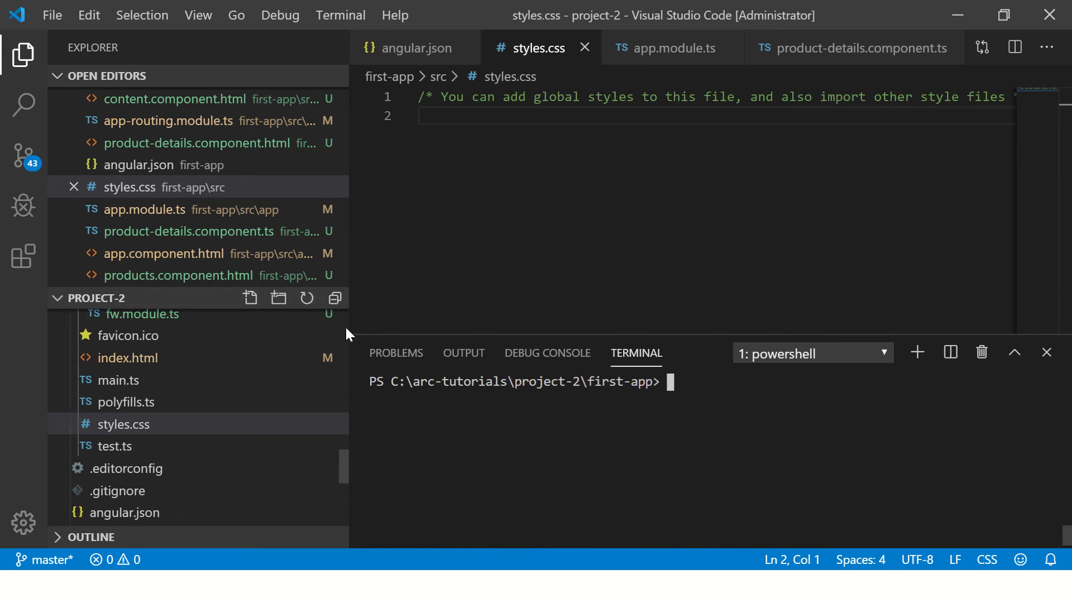
mouse_move(663, 489)
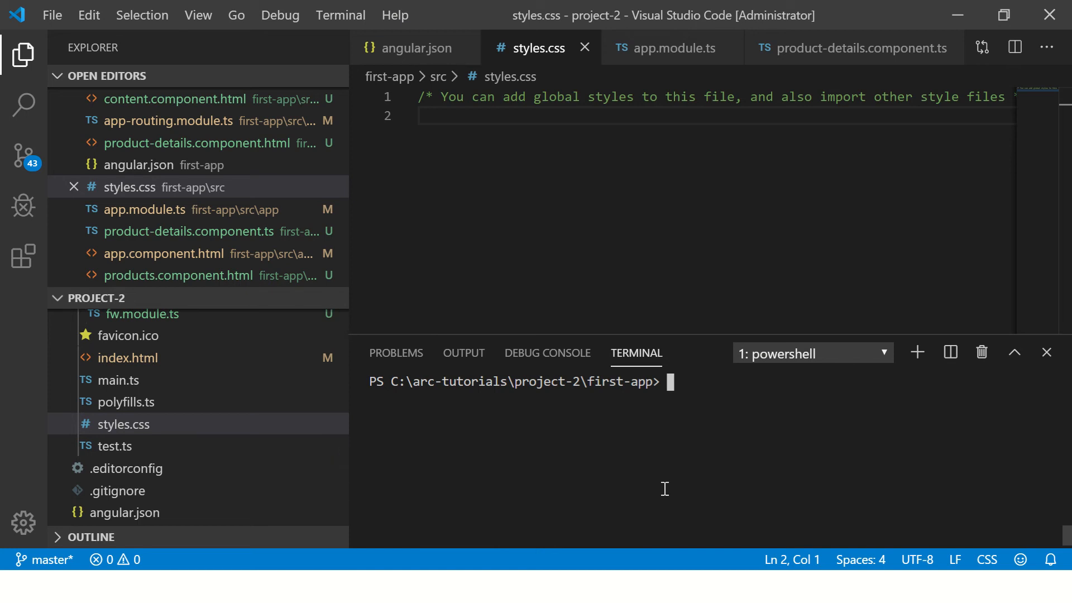
type("ng add")
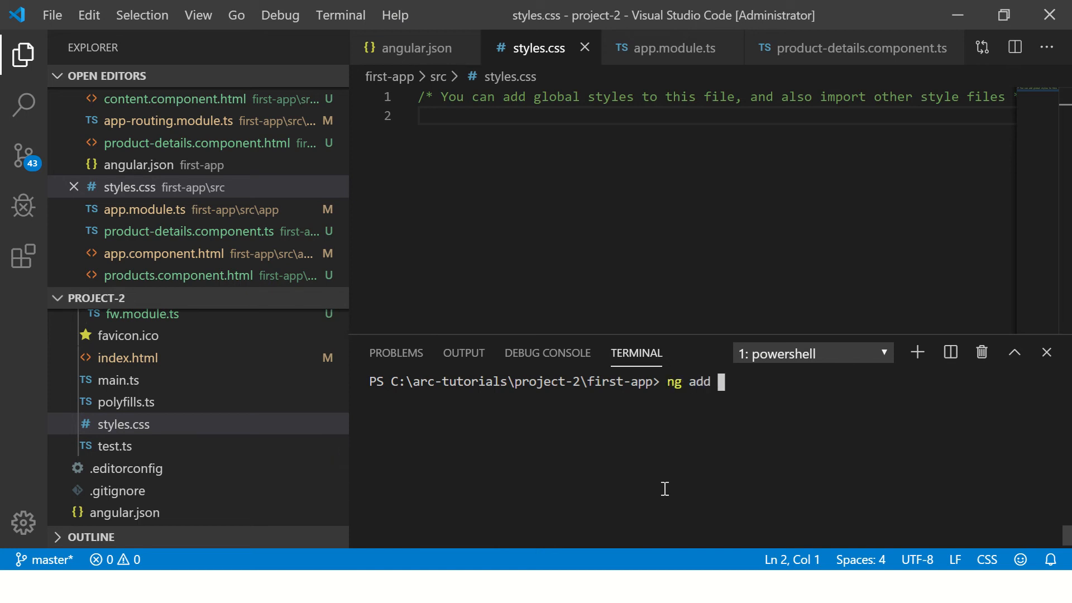
type("@a")
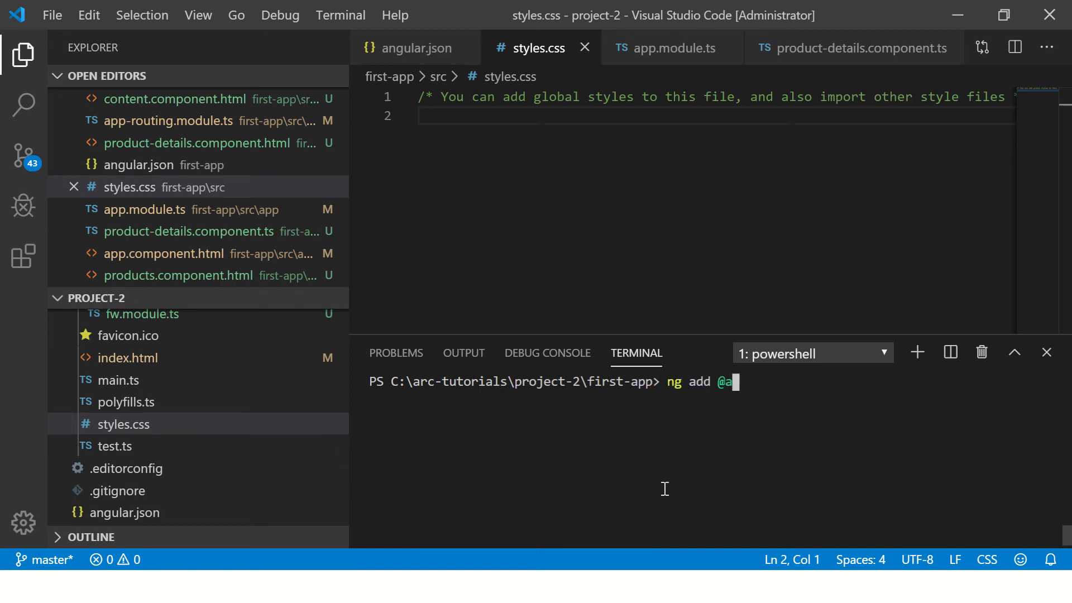
type("ngular/mate")
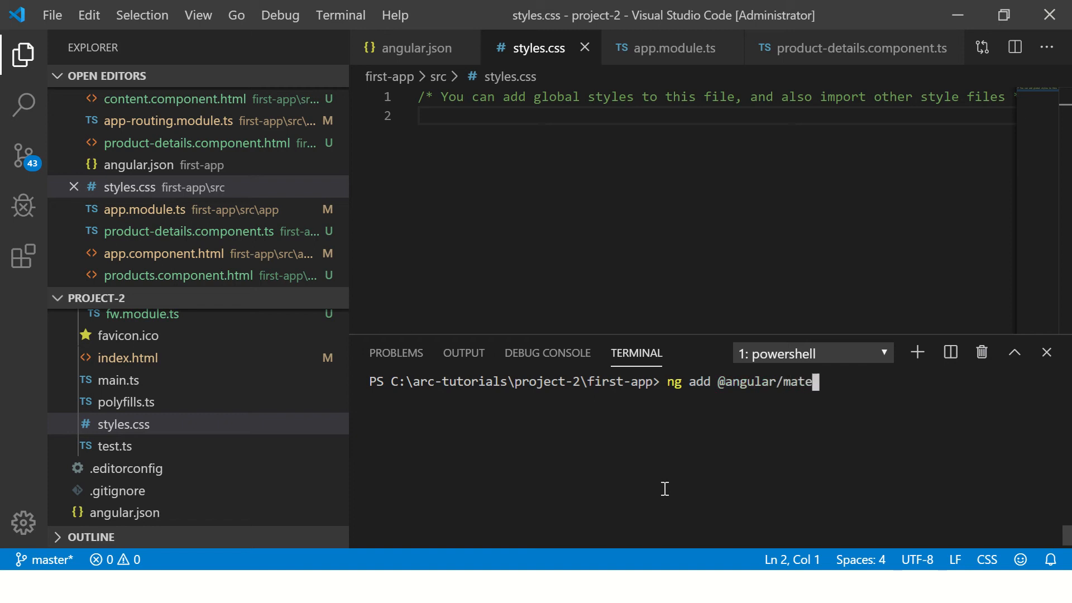
type("rial")
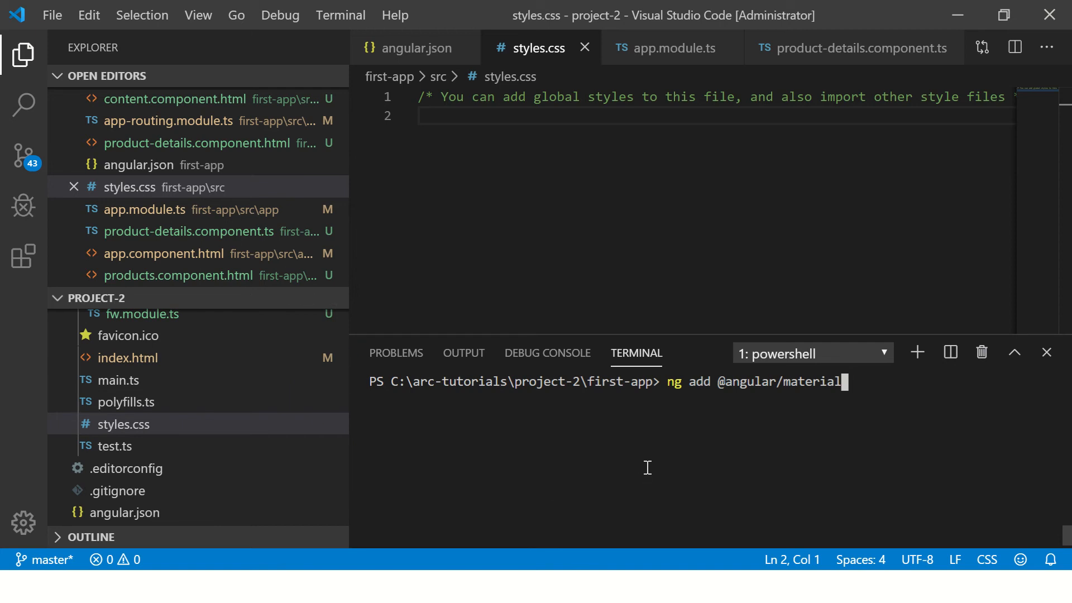
mouse_move(592, 428)
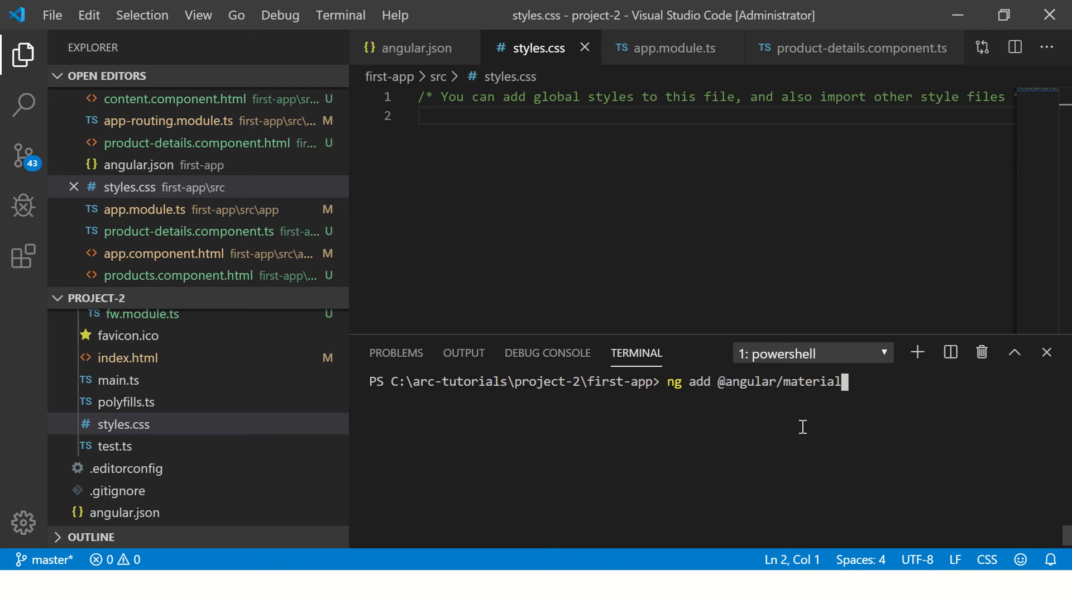
- Run ng add, accepting the Indigo/Pink theme and answering yes to HammerJS gesture support
key("Enter")
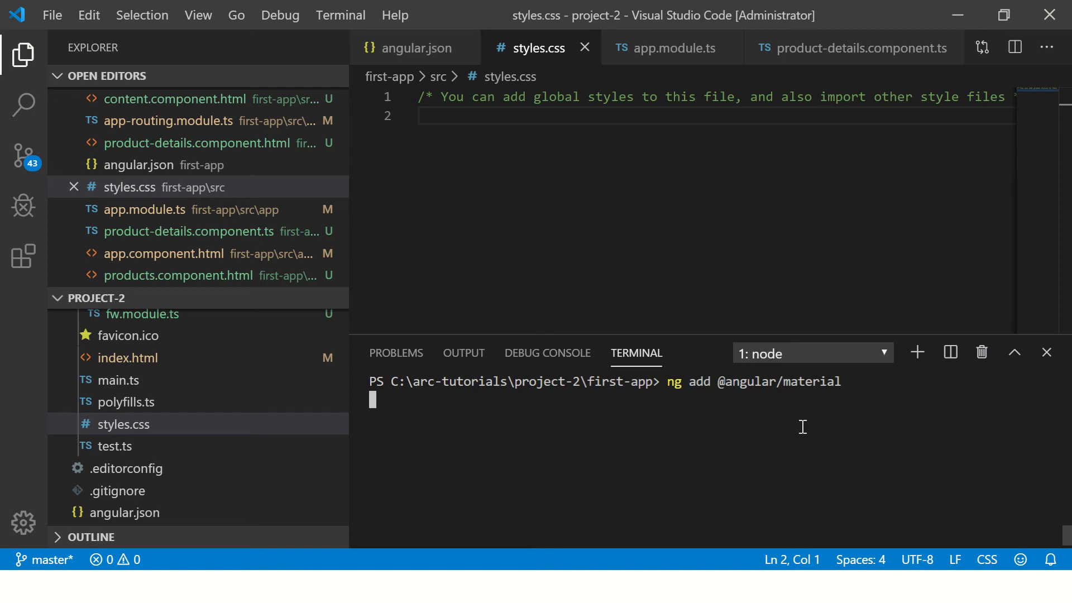
key("Enter")
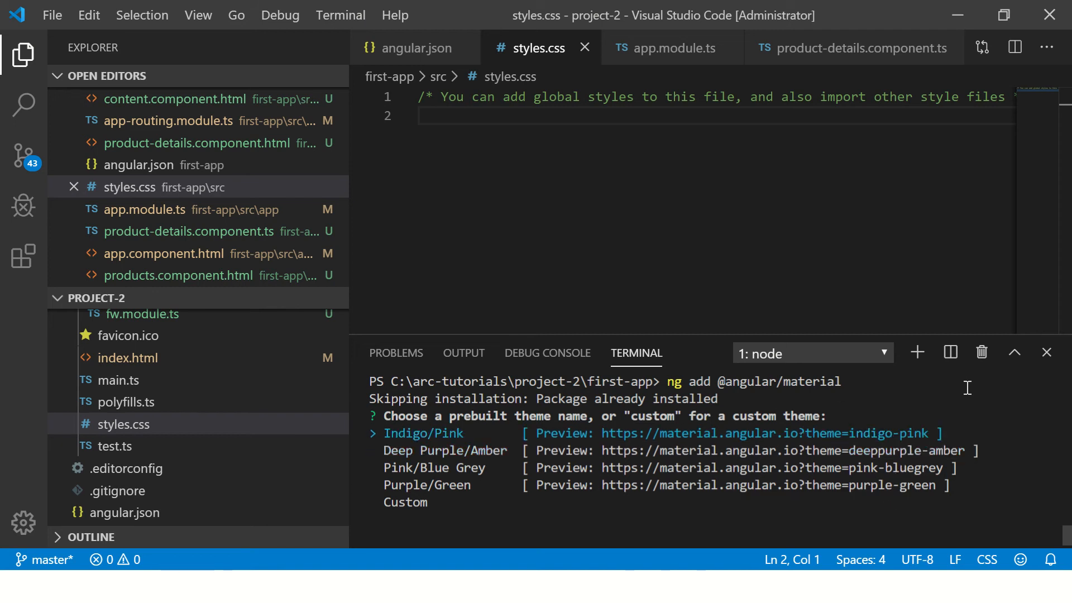
mouse_move(927, 416)
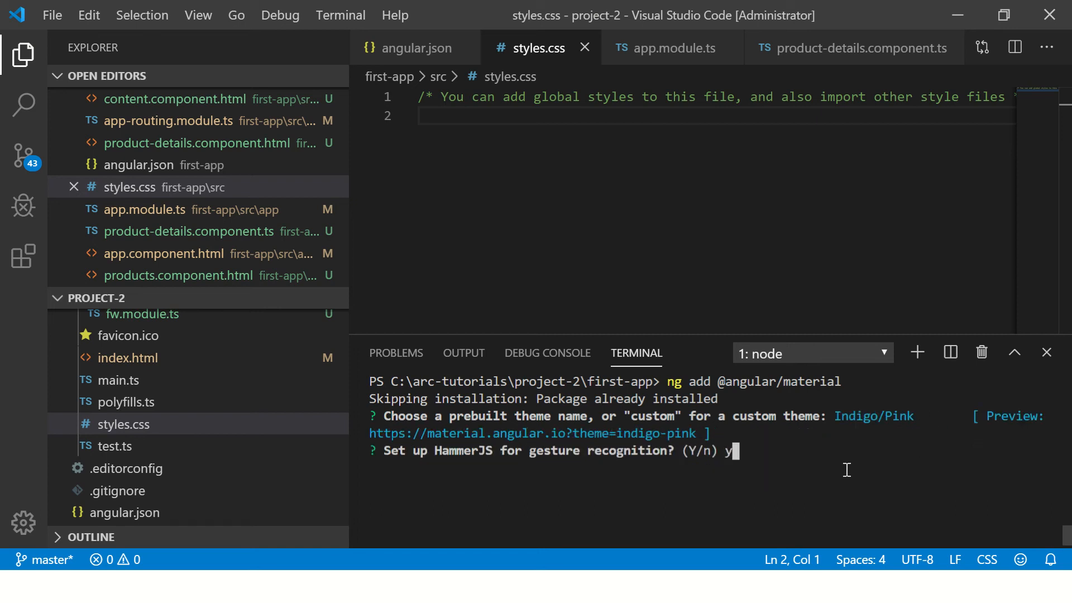
key("enter")
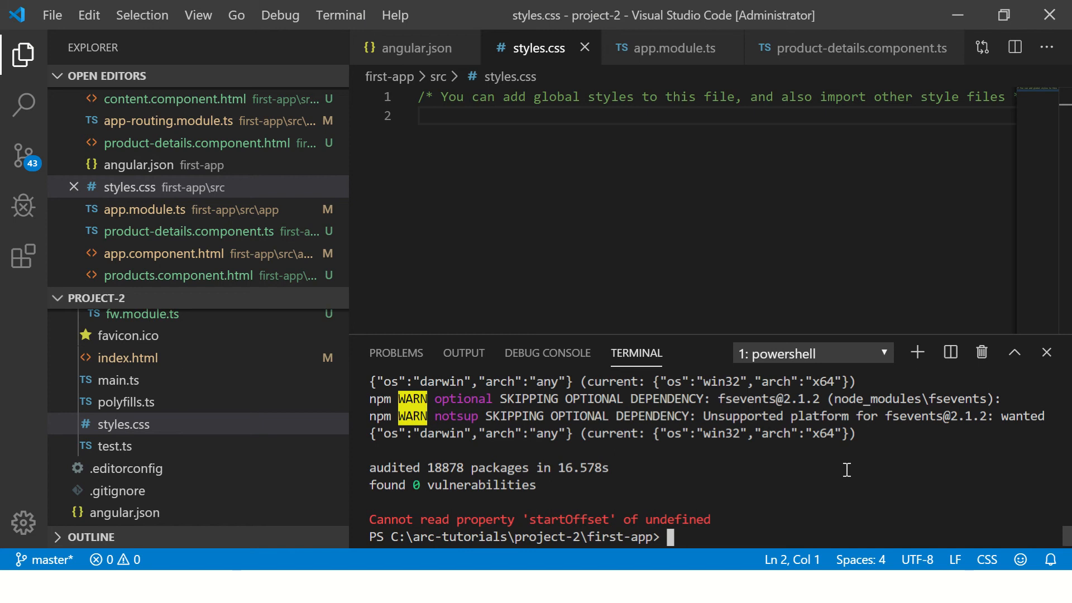
mouse_move(703, 431)
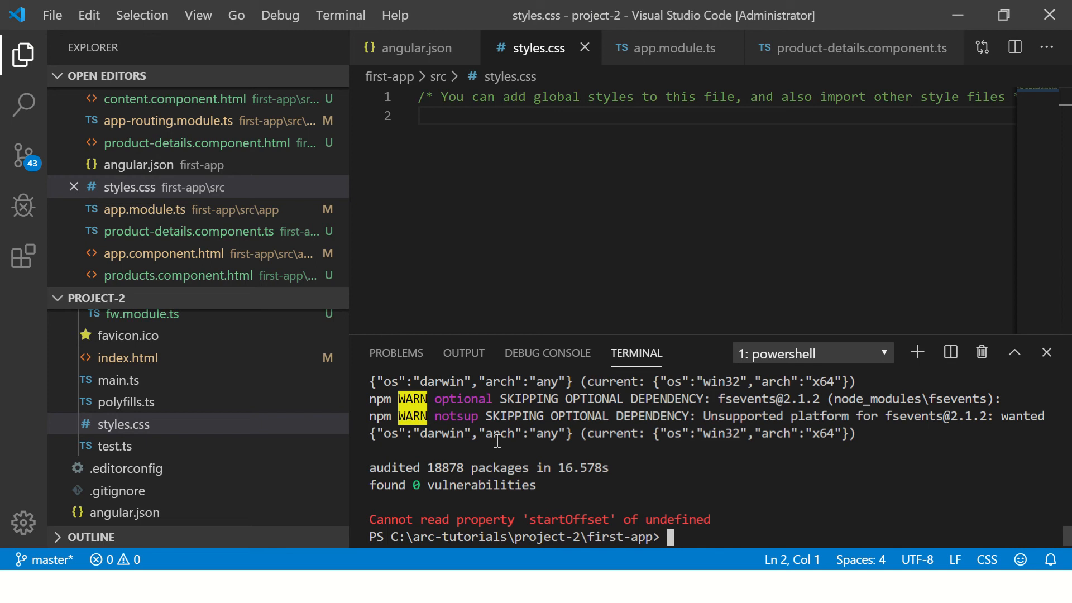
mouse_move(344, 466)
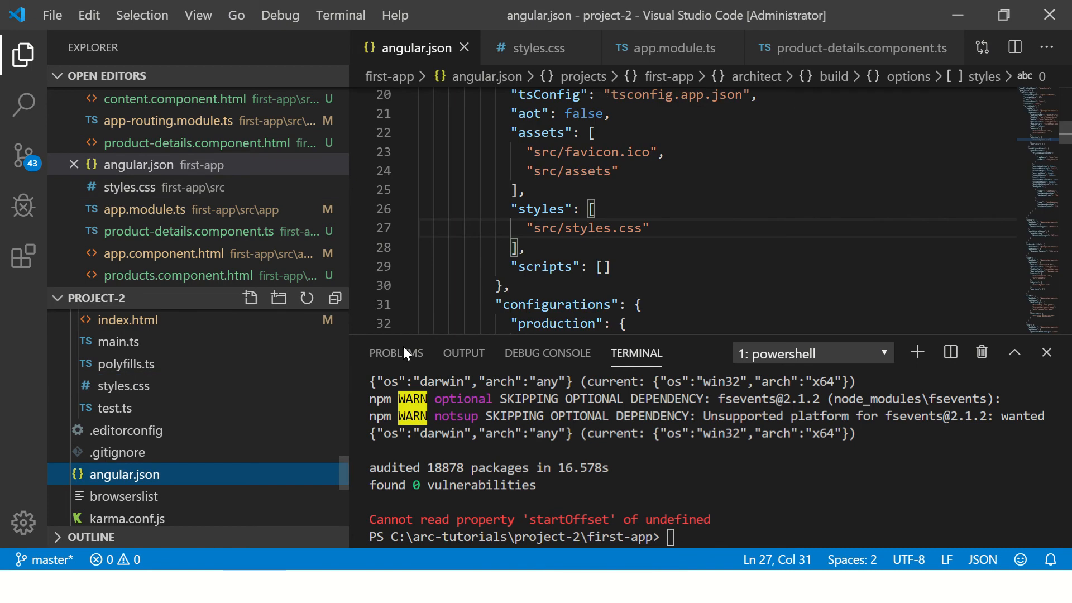
mouse_move(284, 468)
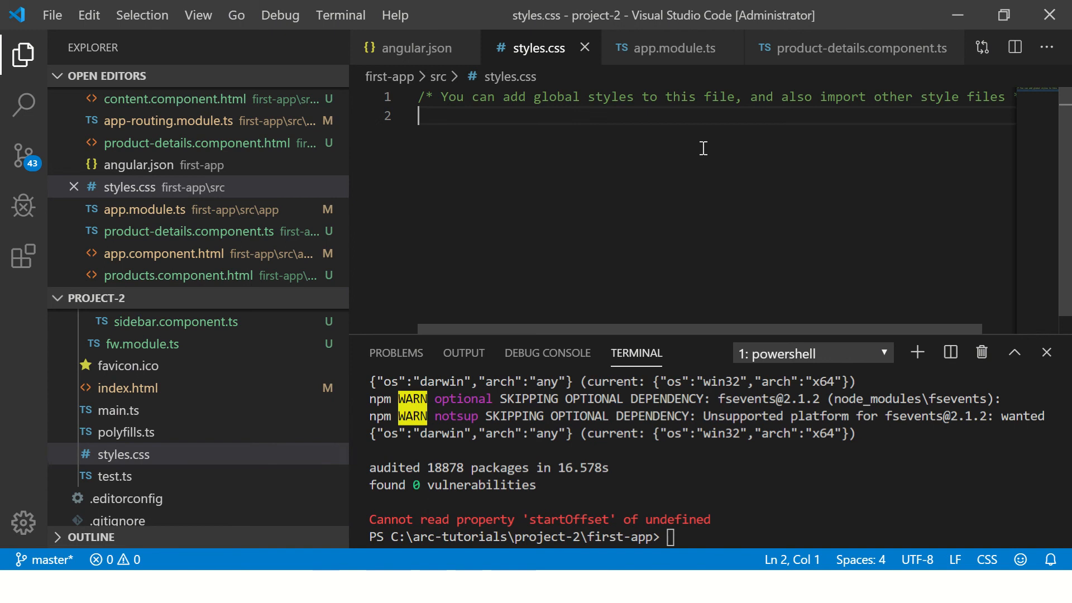
mouse_move(714, 142)
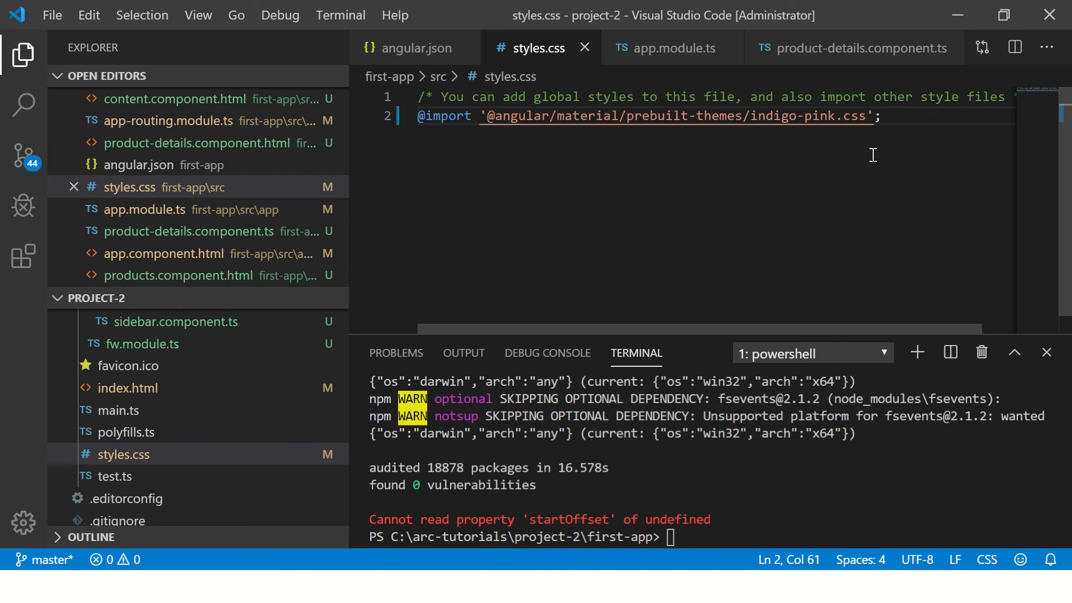
mouse_move(705, 112)
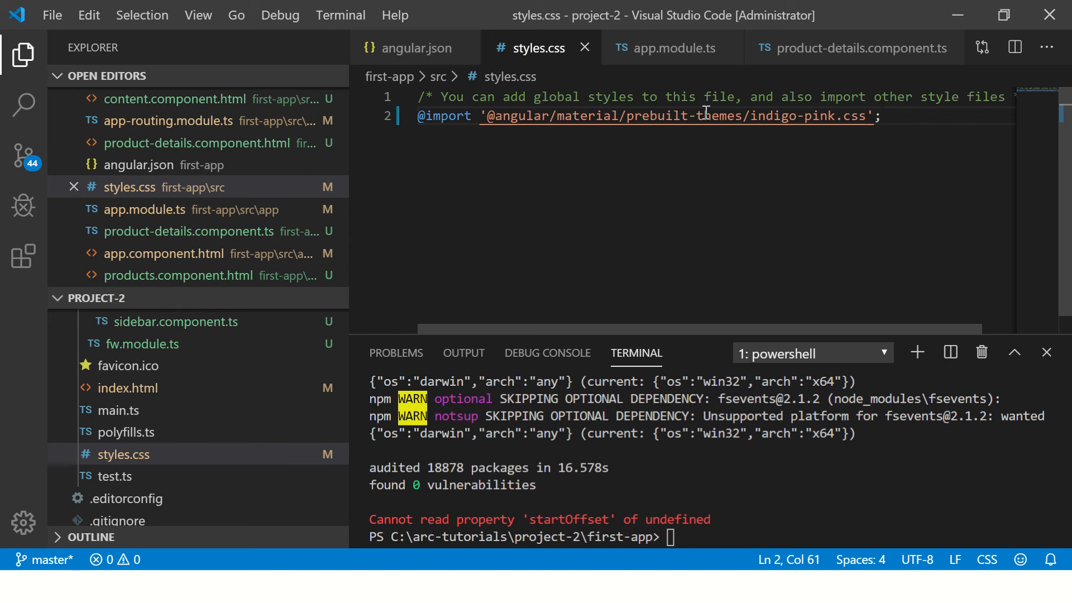
mouse_move(937, 162)
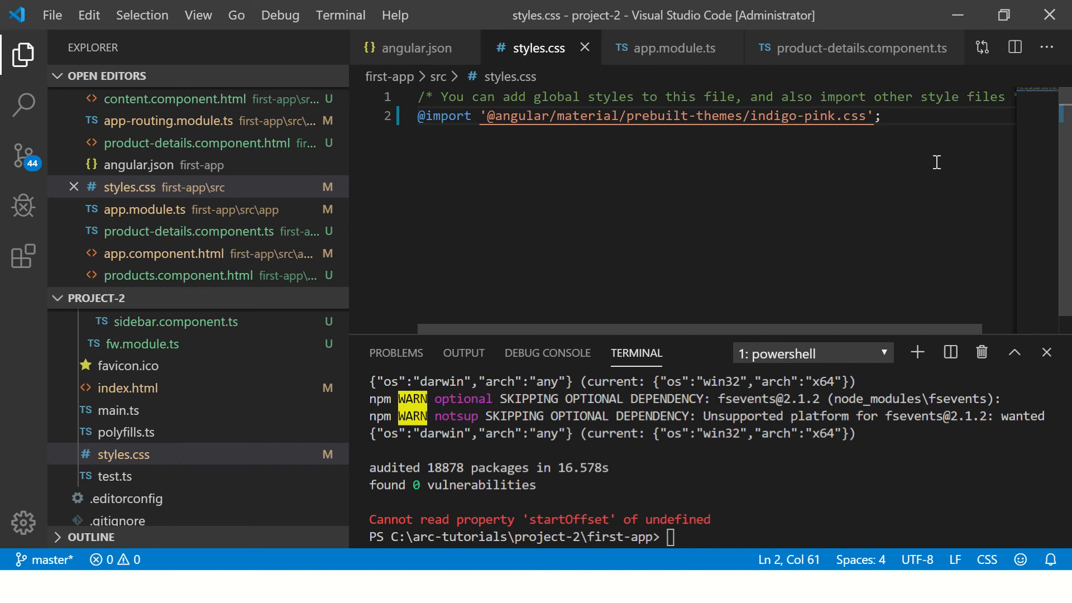
mouse_move(794, 118)
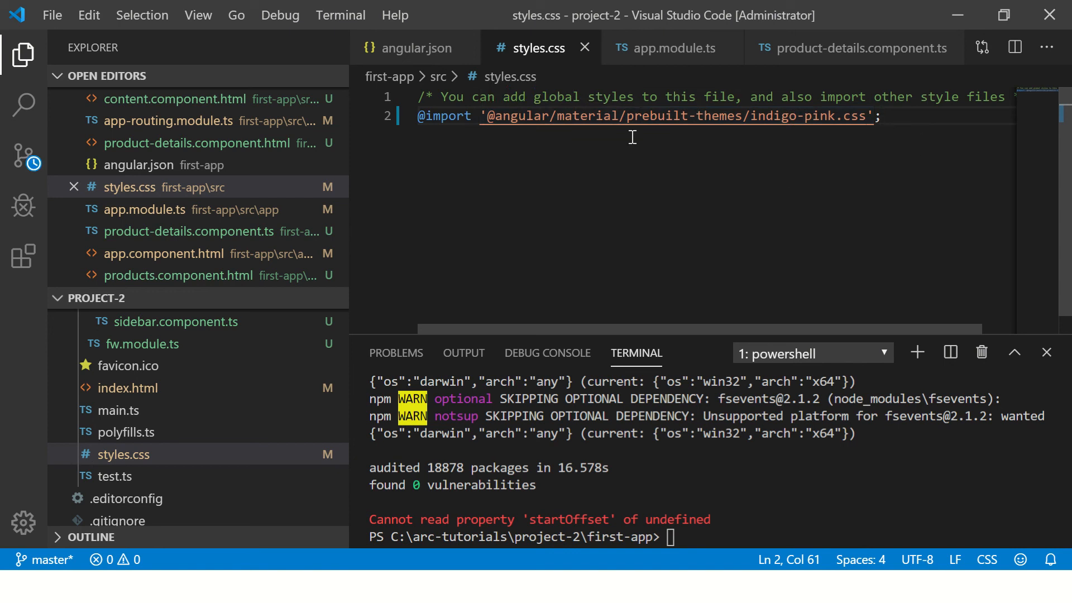
mouse_move(802, 172)
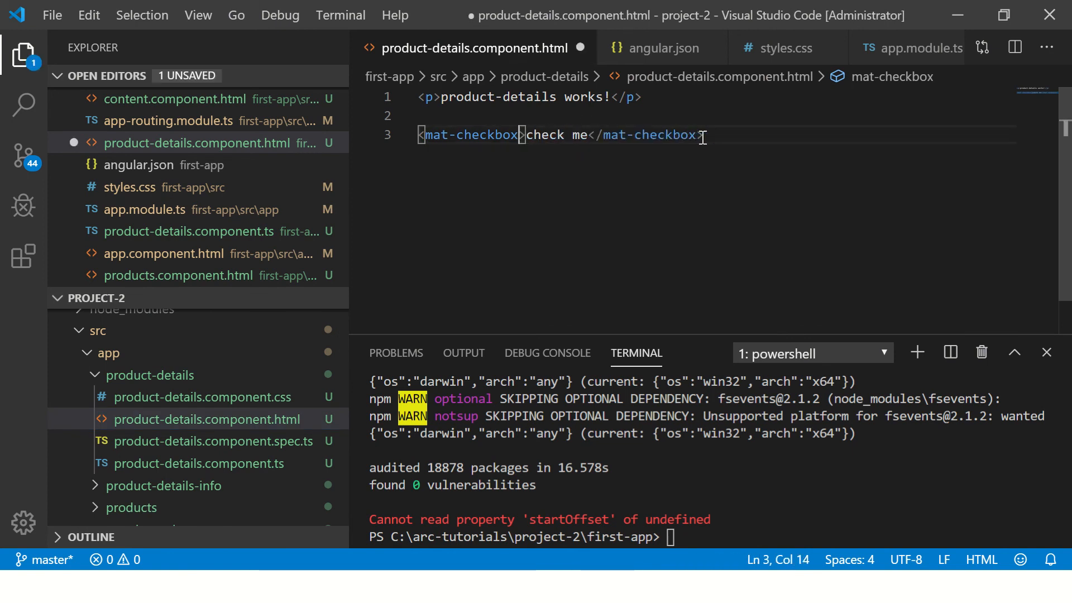
- Save product-details.component.html with the <mat-checkbox>check me</mat-checkbox> element added
key("ctrl+s")
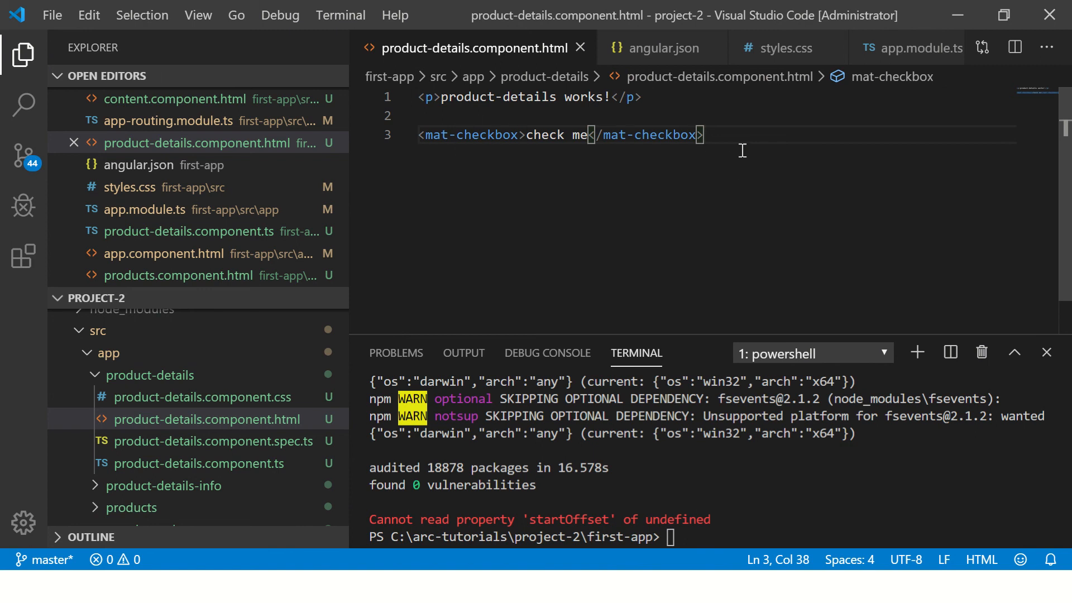
mouse_move(781, 179)
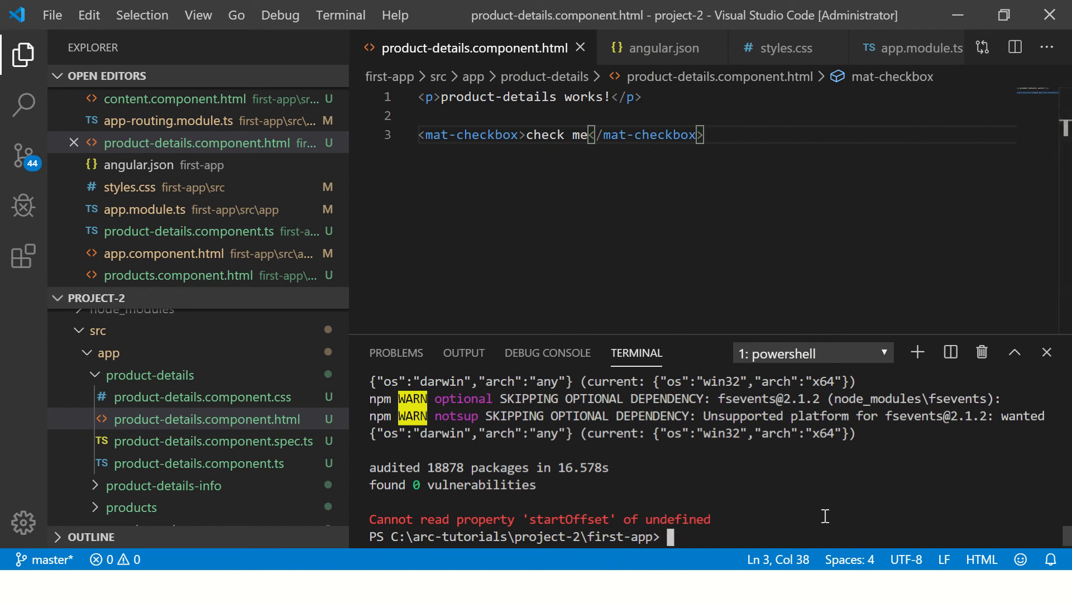
- Run ng serve to build the app, then switch to the browser at localhost:4200
type("ng serve")
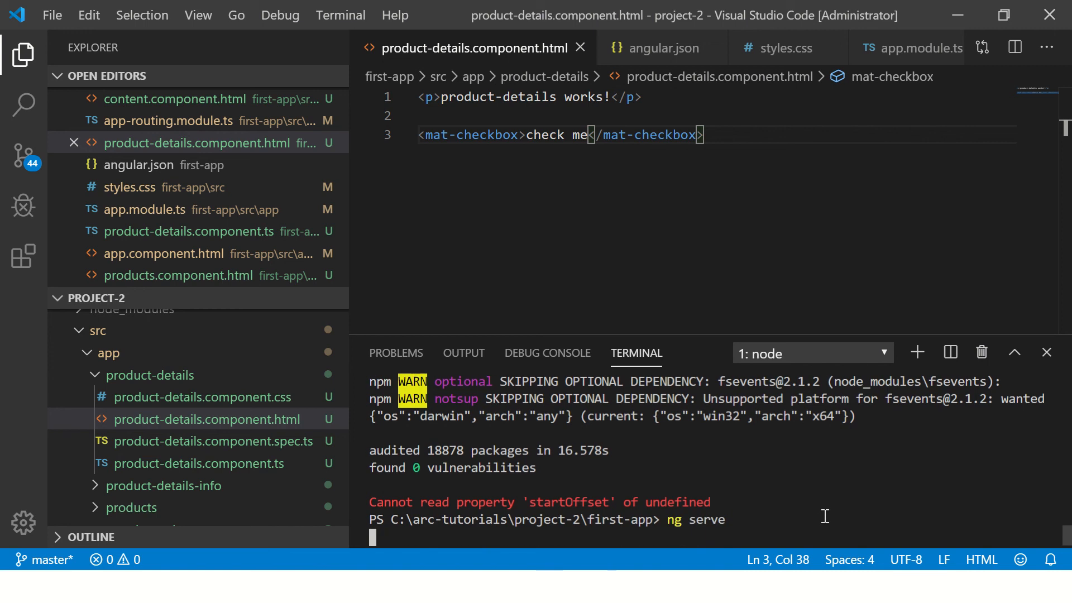
key("enter")
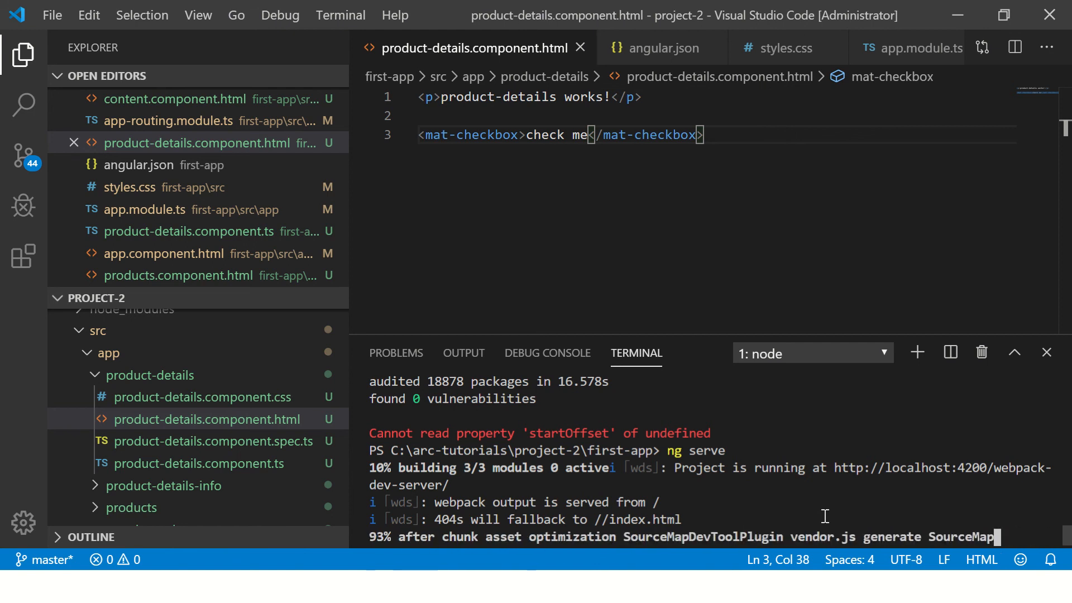
key("alt+tab")
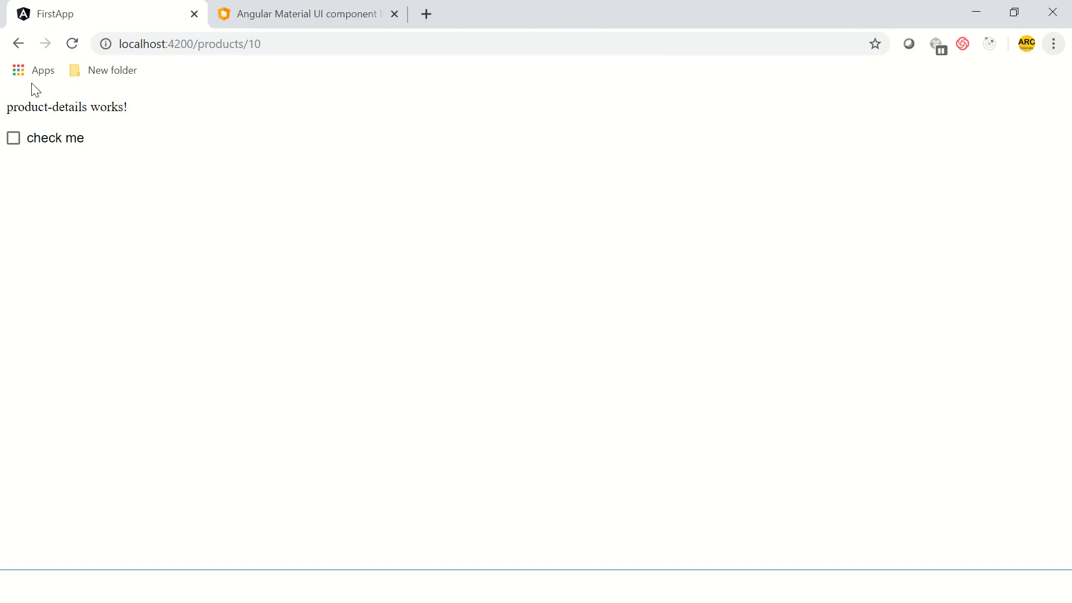
left_click(13, 139)
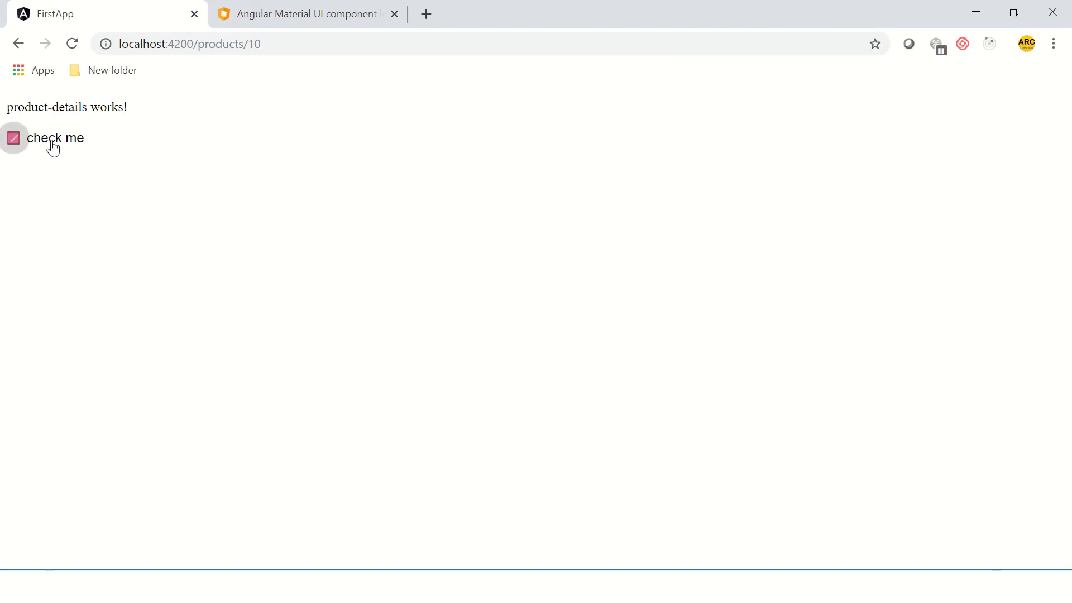
left_click(14, 137)
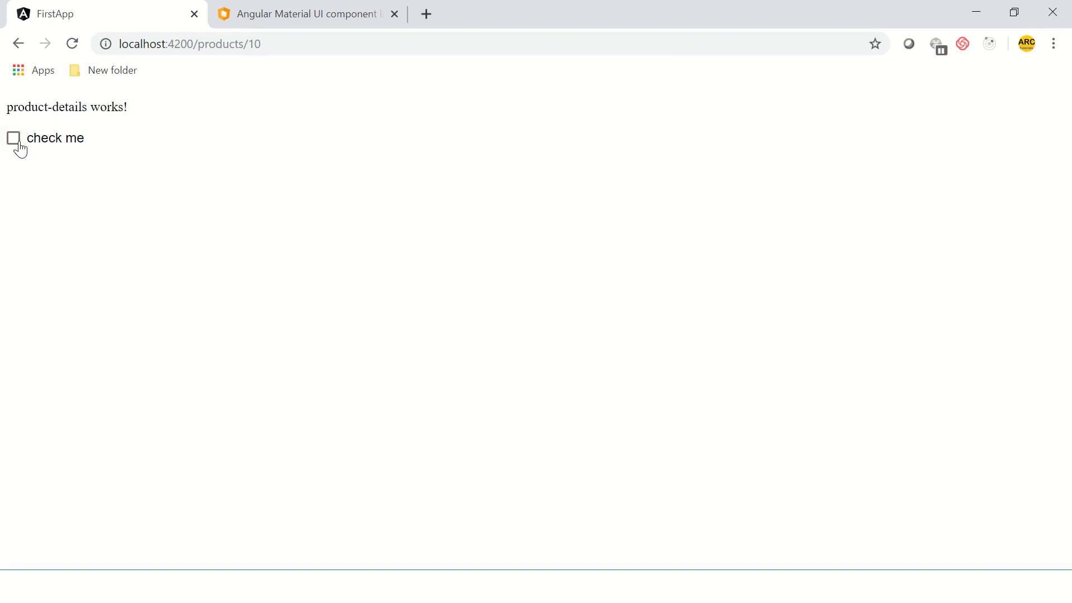
left_click(13, 139)
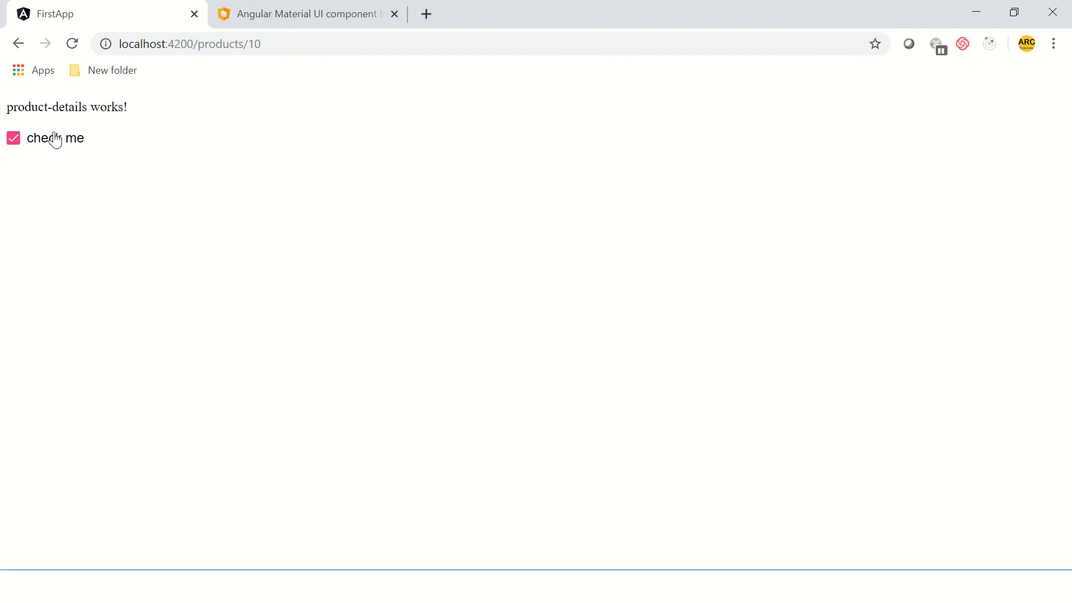
mouse_move(235, 208)
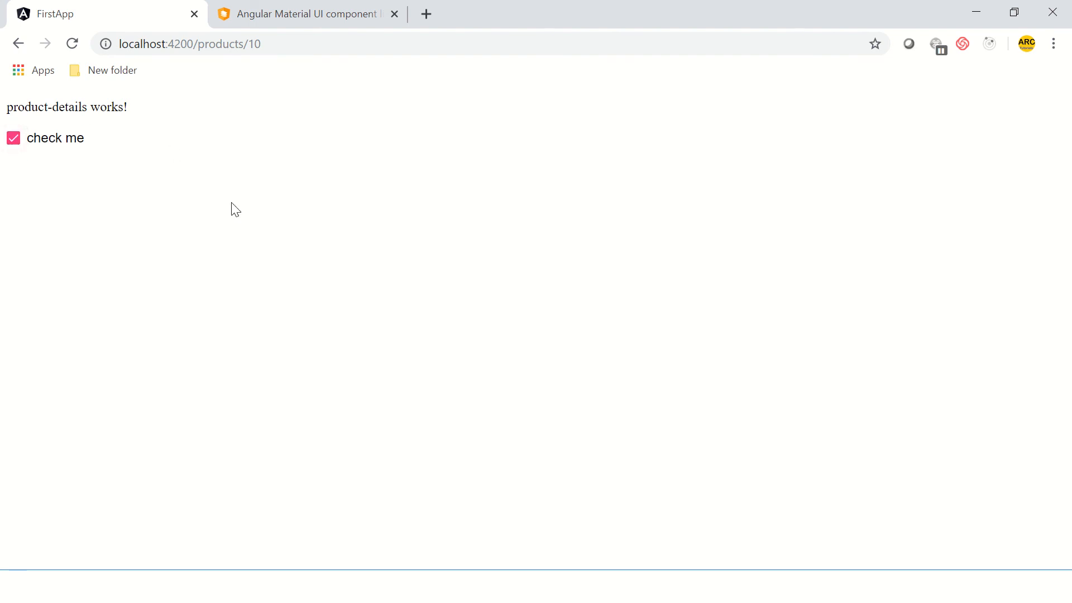
left_click(13, 138)
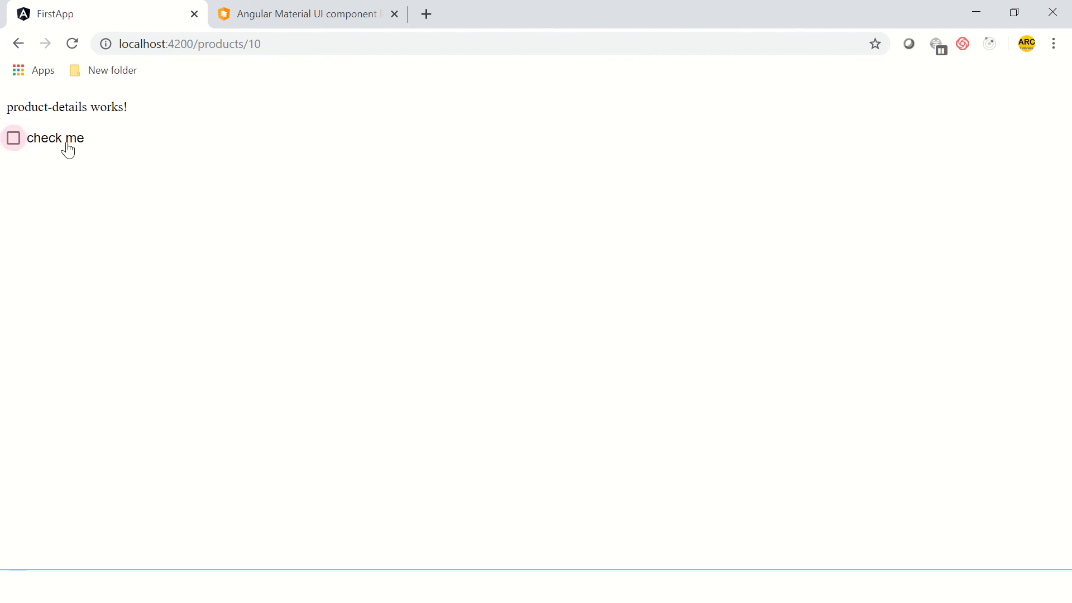